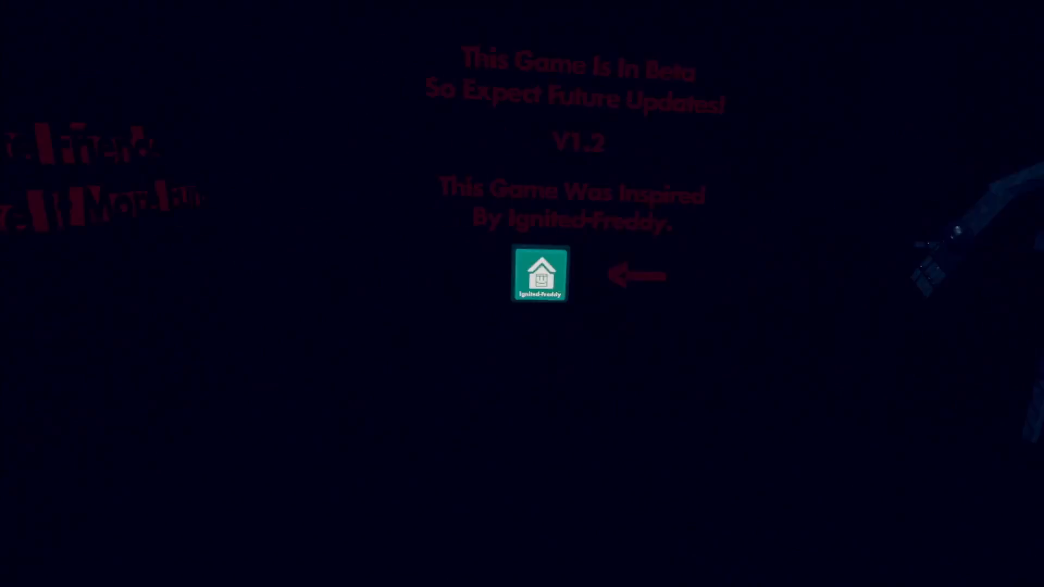
- Turn the camera from the V1.2 beta credits wall toward the dark corridor
{"action": "left_click", "coordinate": [539, 275]}
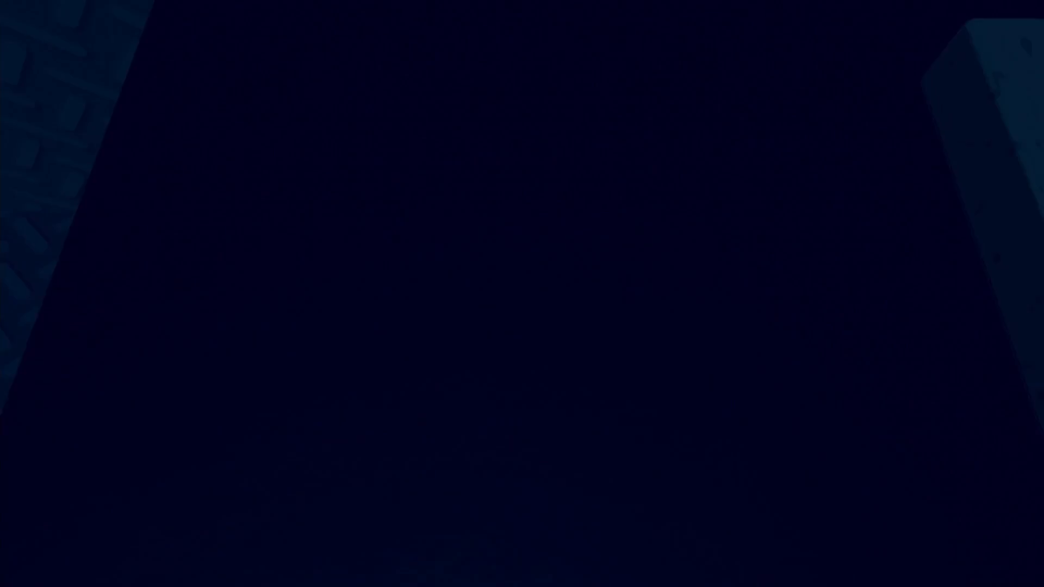